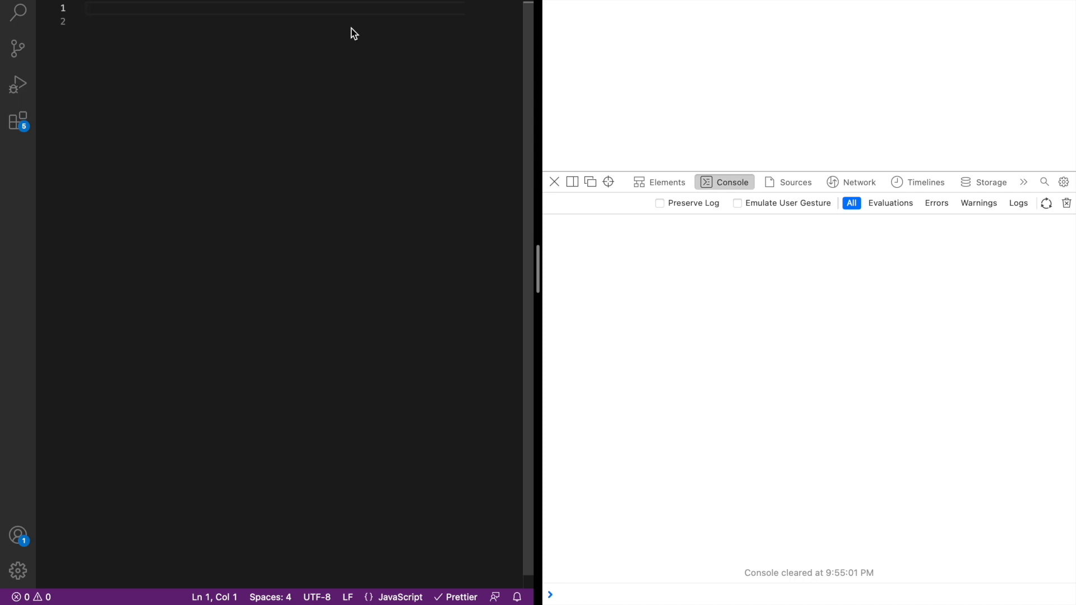
text(let var1 = 5;)
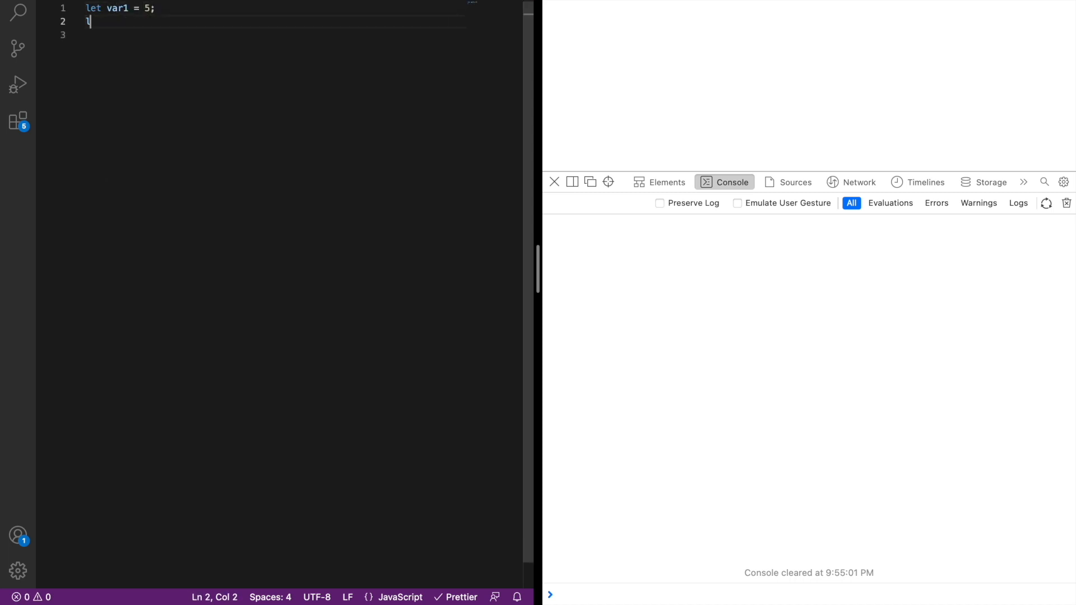
text(et vae)
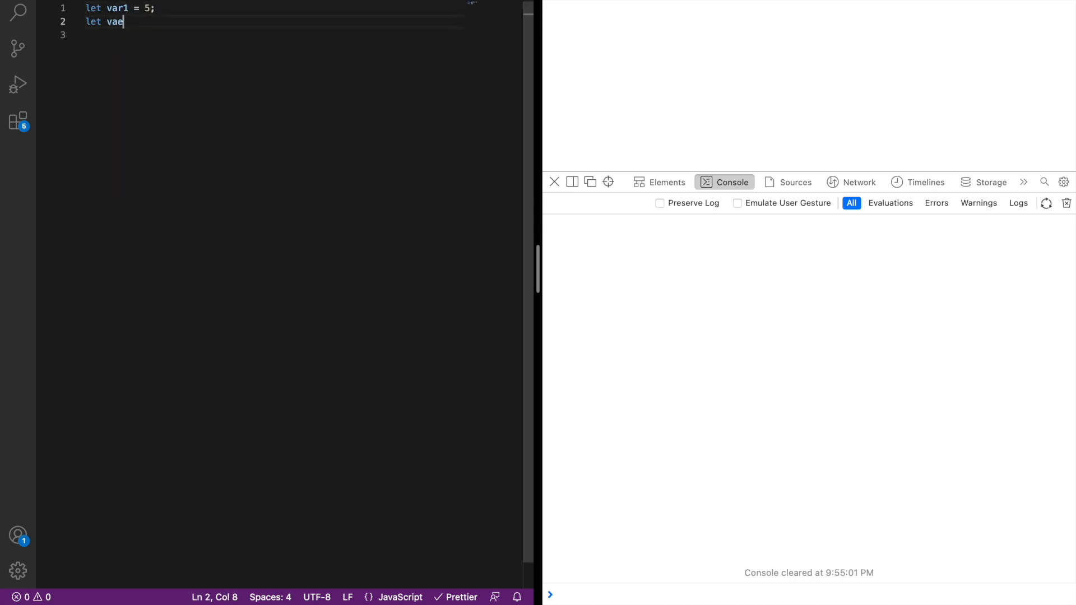
text(r2 = 4;)
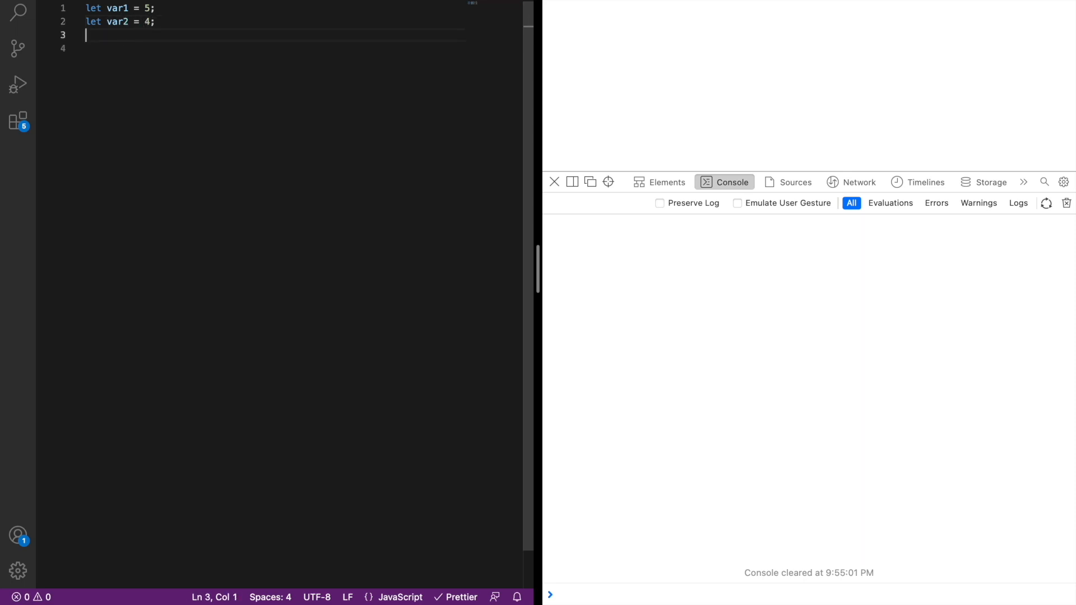
text(if ()
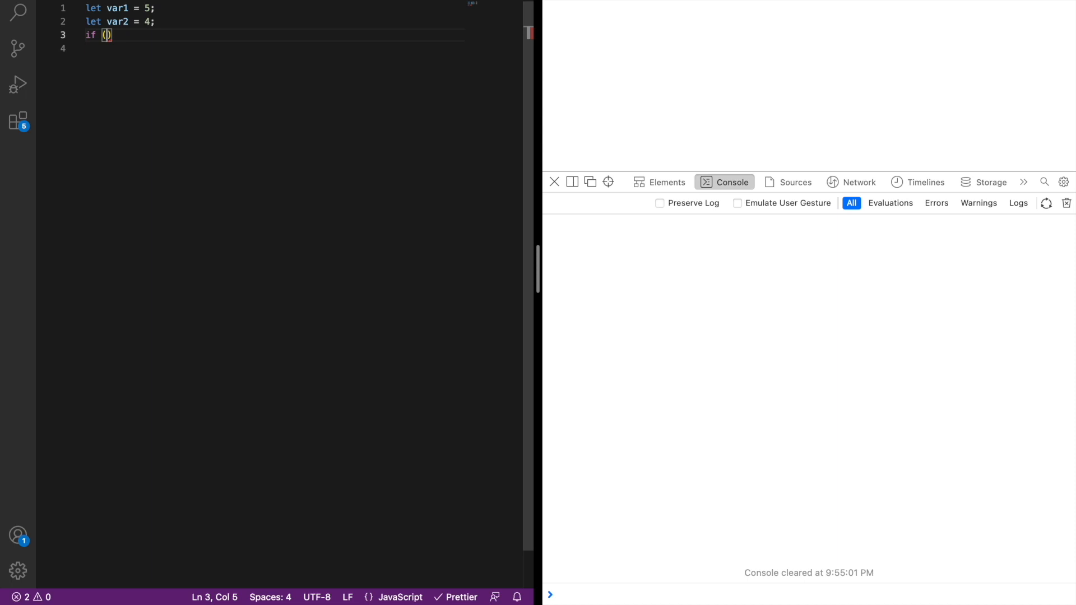
text(var1 == var2)
click(273, 48)
text({)
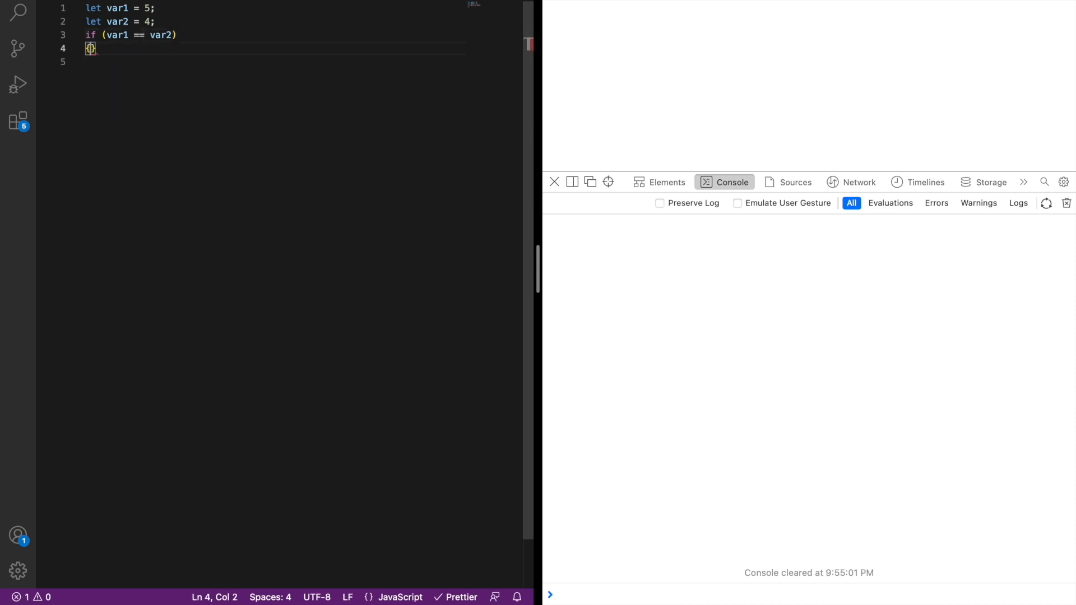
text(conso)
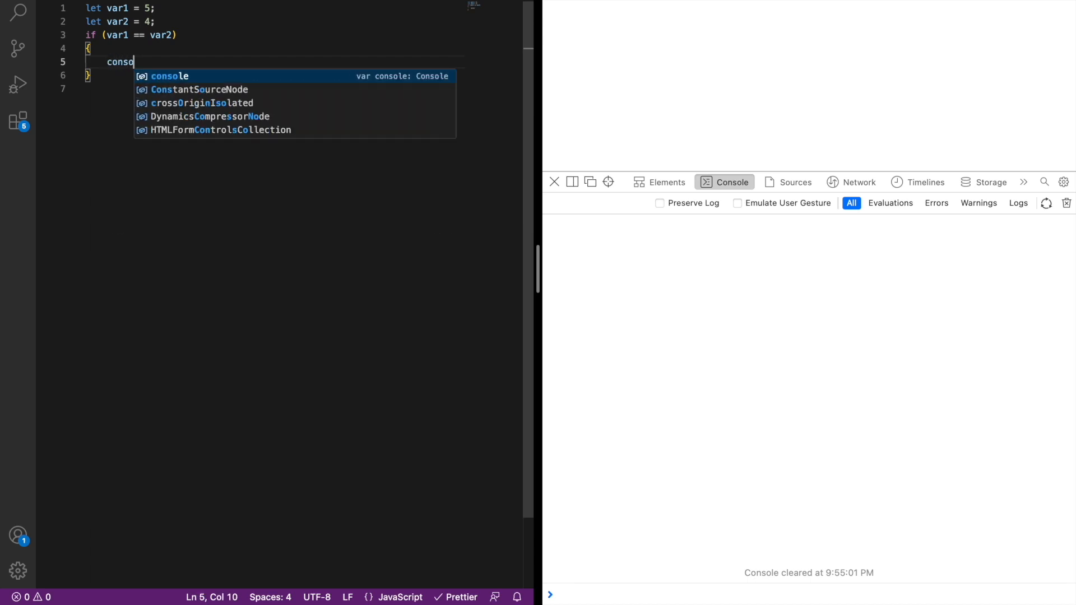
text(le.log()
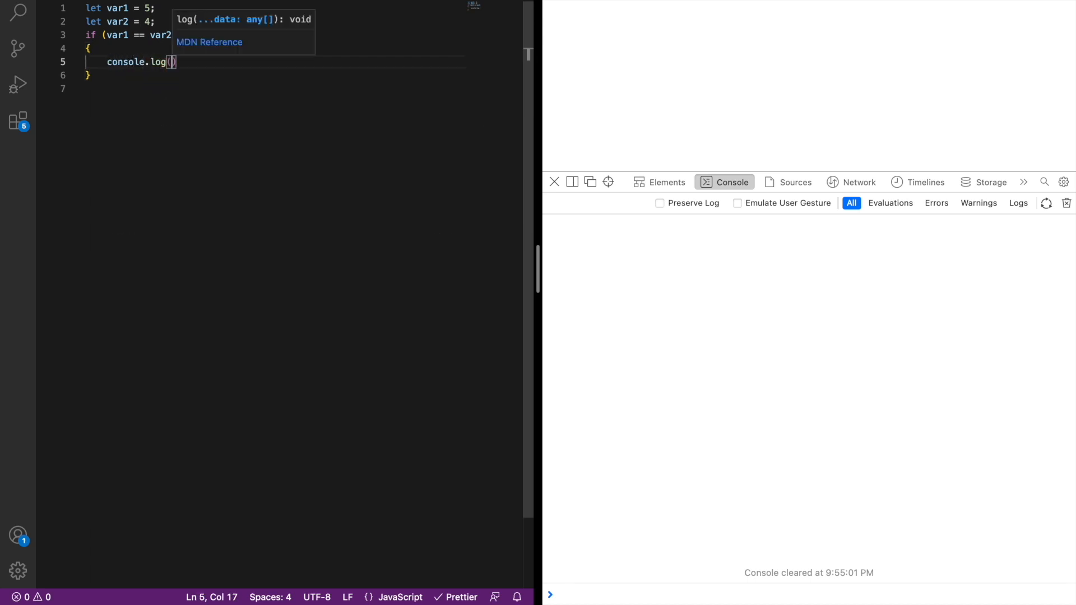
text("Hello Wolrd")
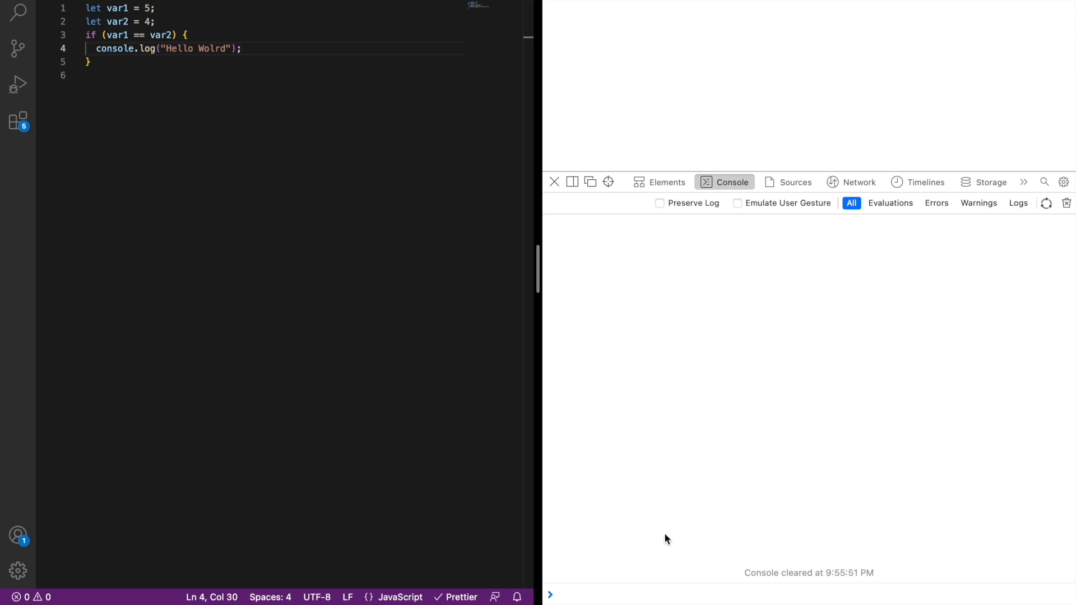
mouse_move(487, 337)
text(!)
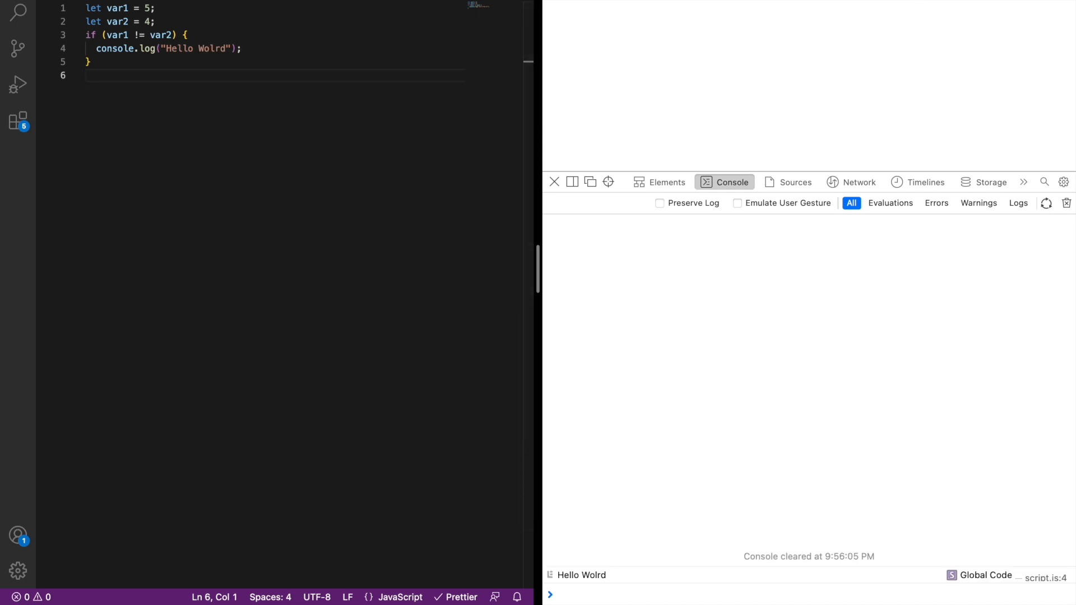
mouse_move(621, 585)
text(=)
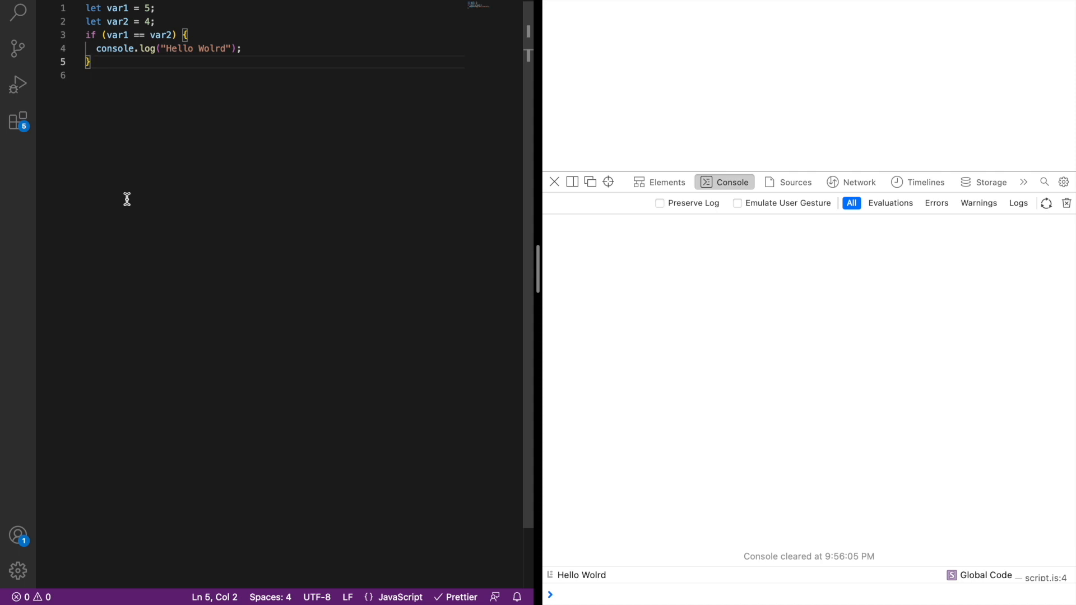
text(else)
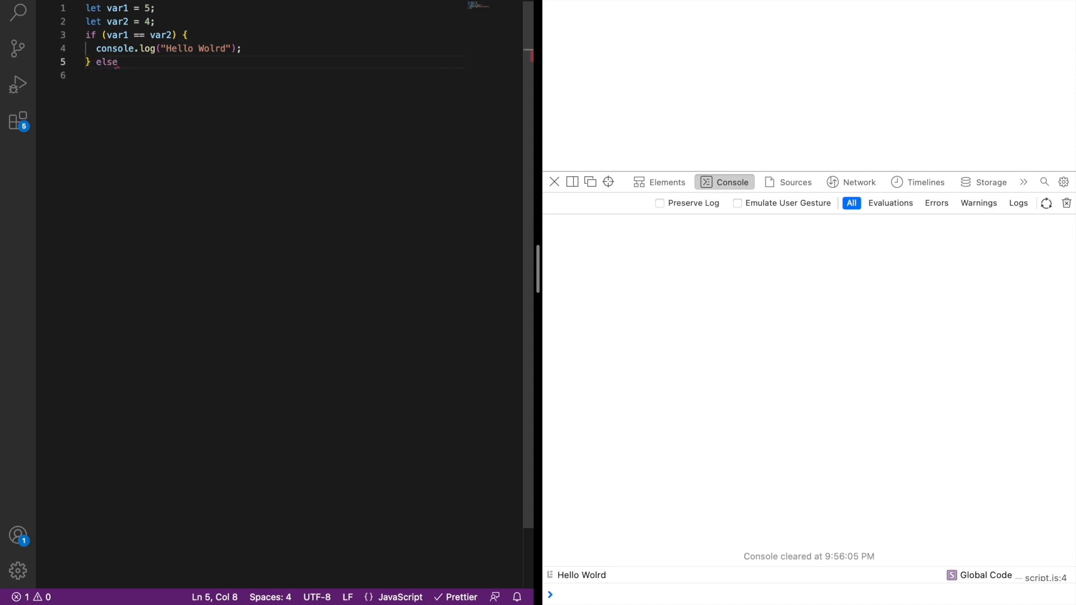
text({)
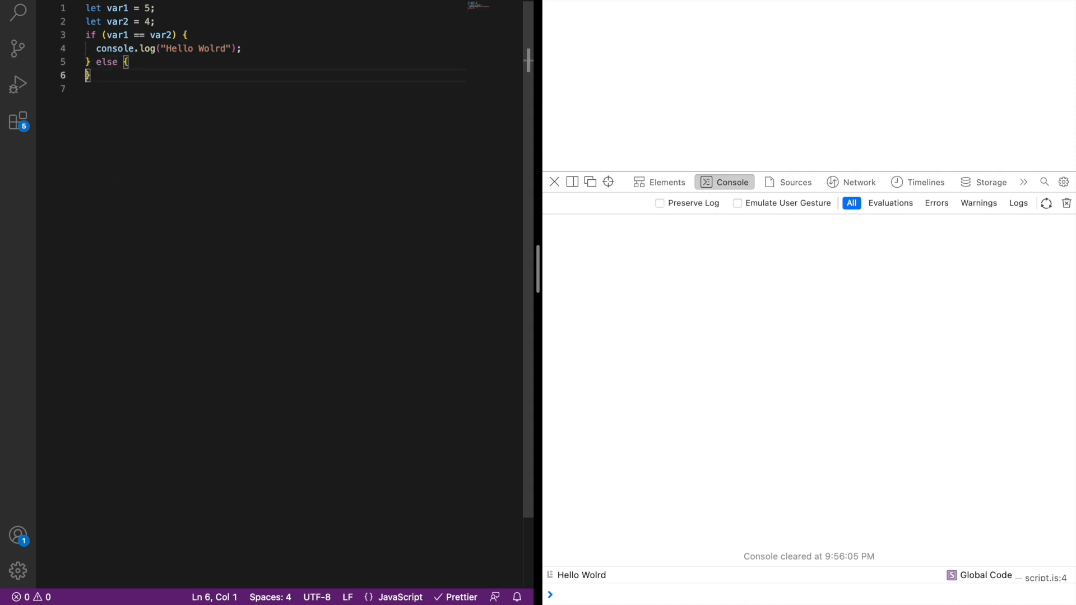
text(console.log("");)
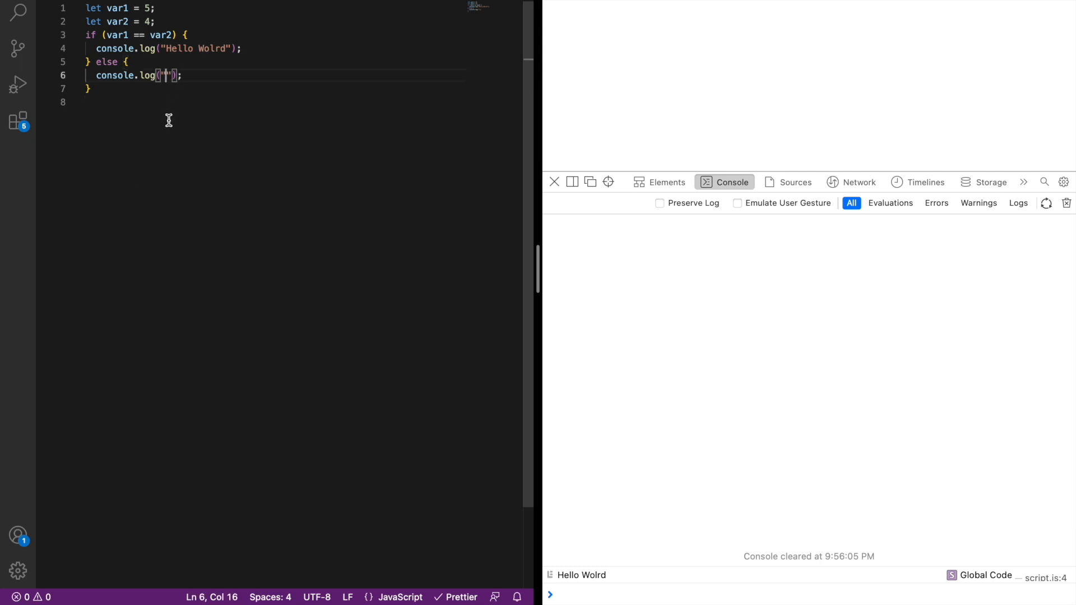
text(Condition False)
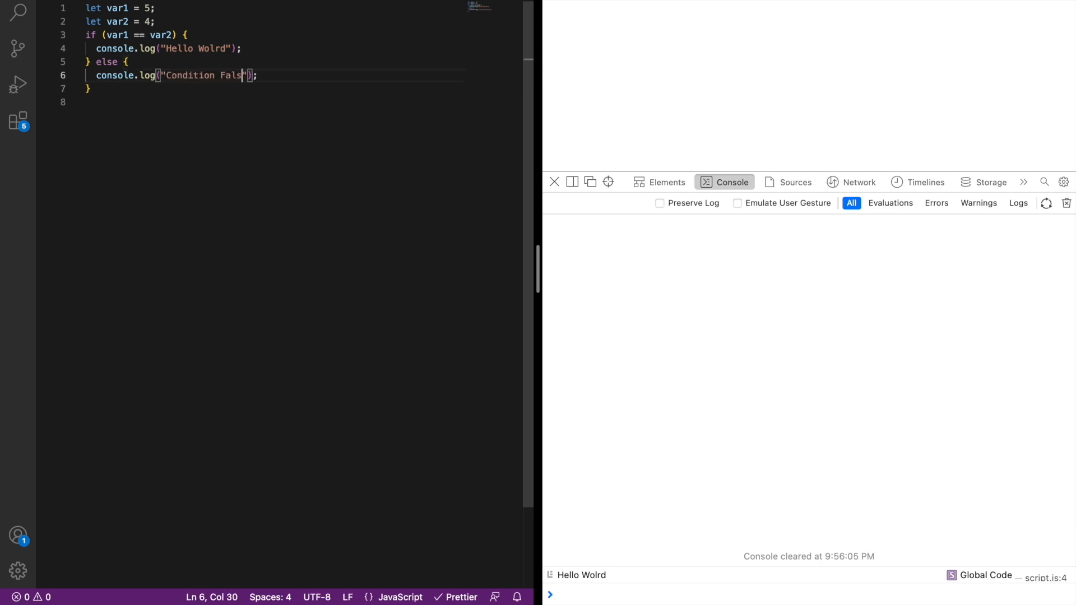
text(e)
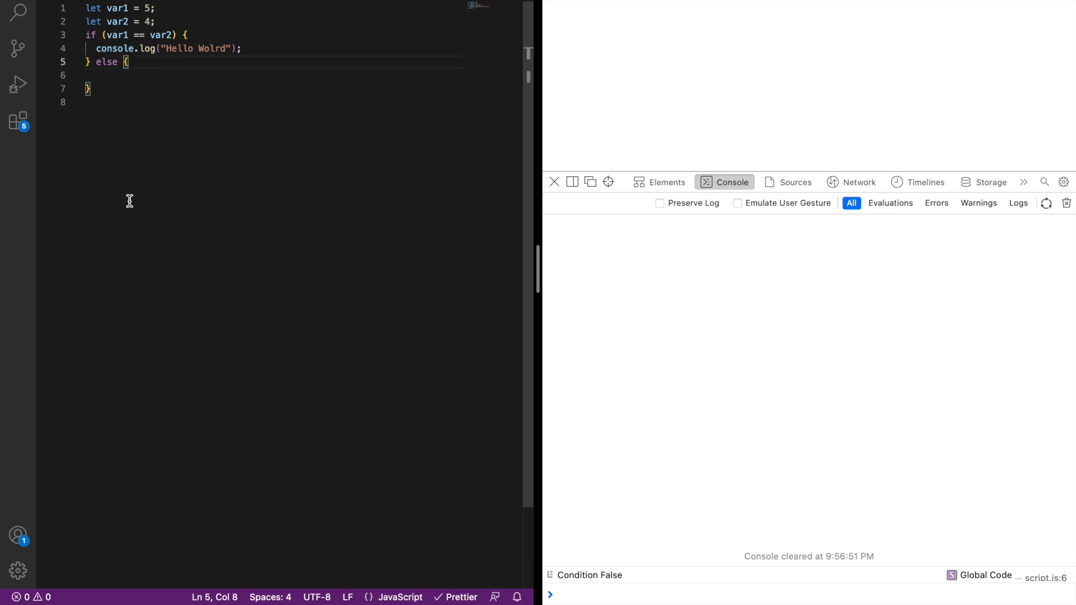
text(if ()
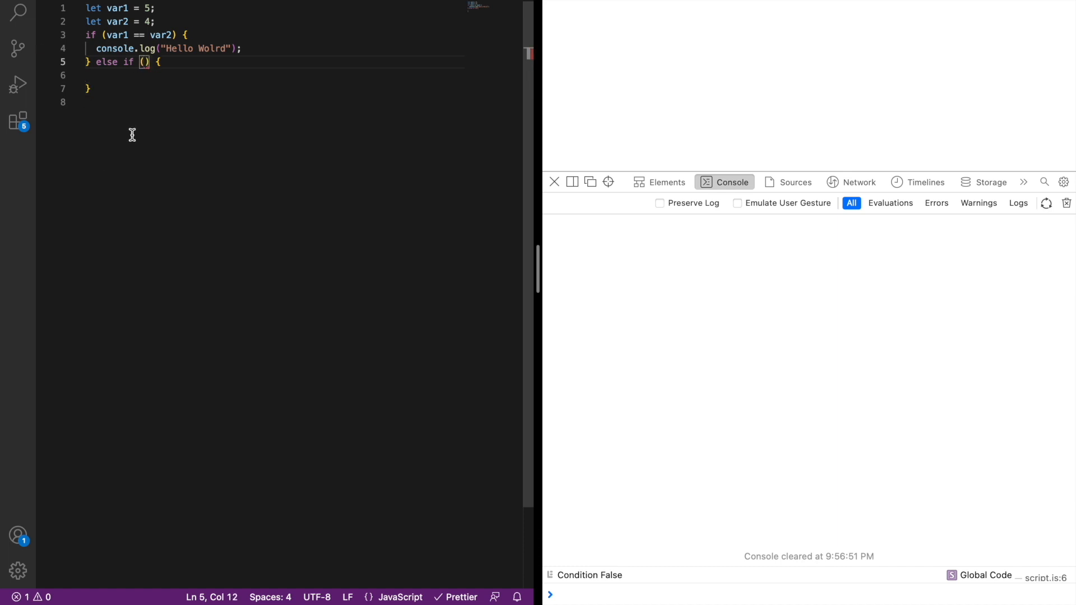
text(var1 > var2)
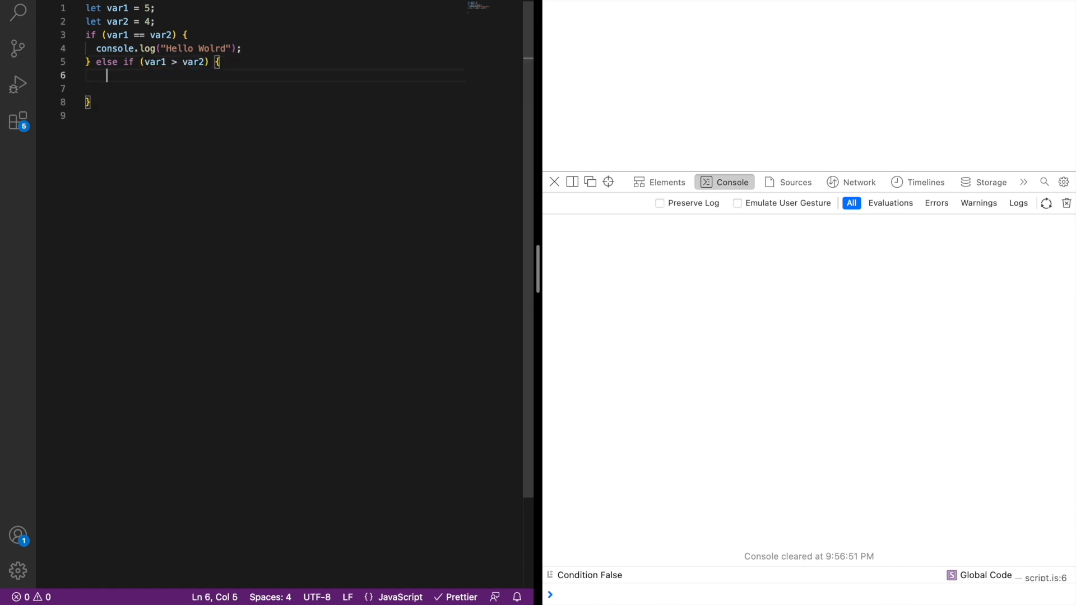
text(console.log("One")
text(console.log("Two Greater");)
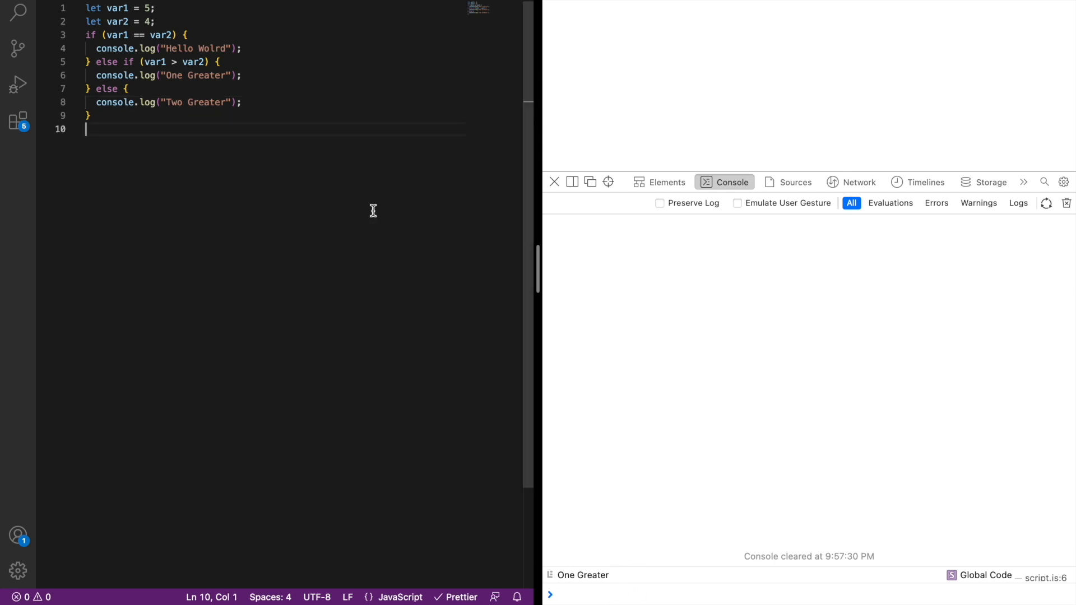
text(6)
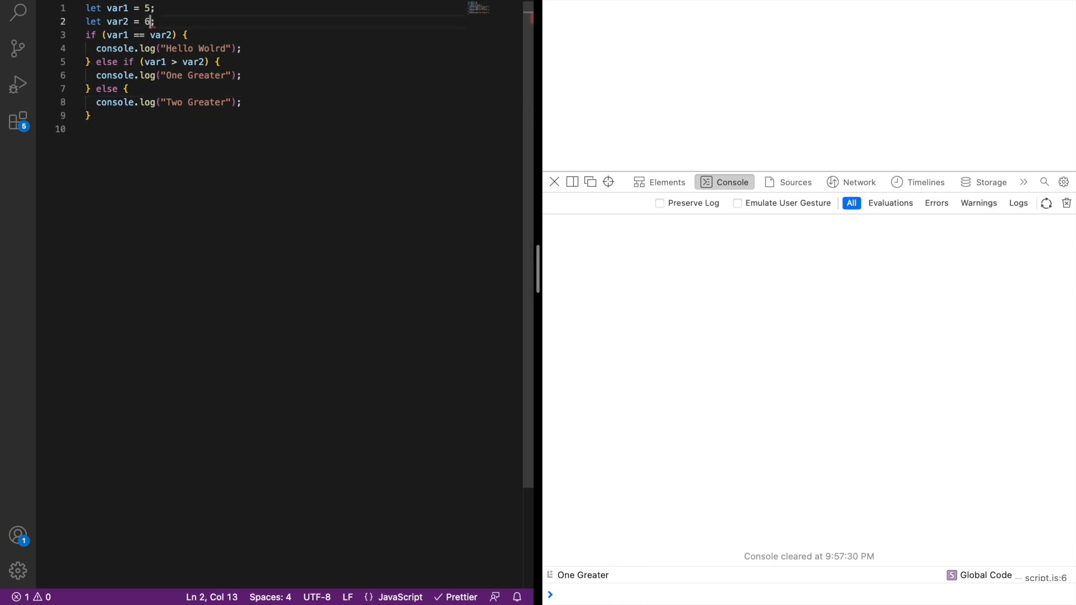